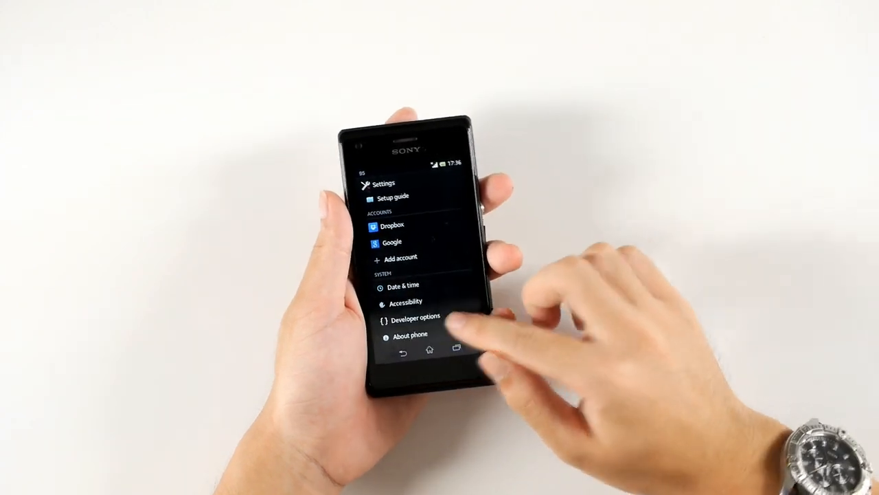
pyautogui.click(410, 335)
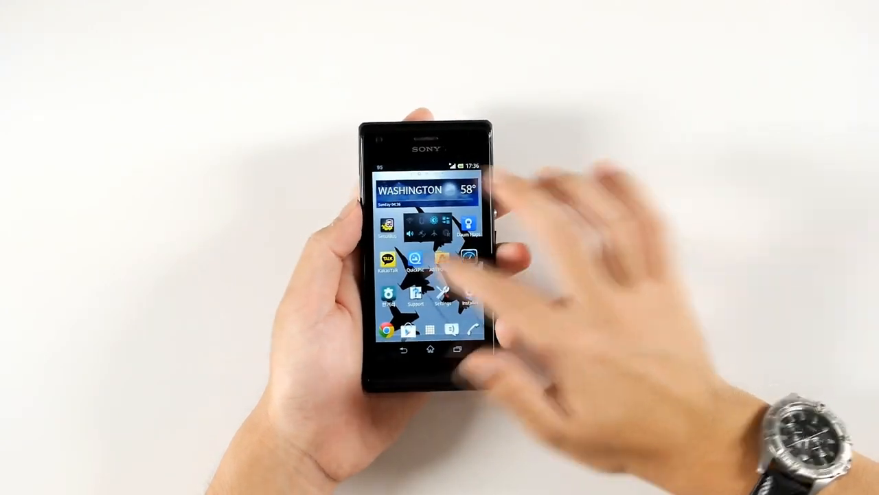
pyautogui.moveTo(467, 268); pyautogui.dragTo(385, 268)
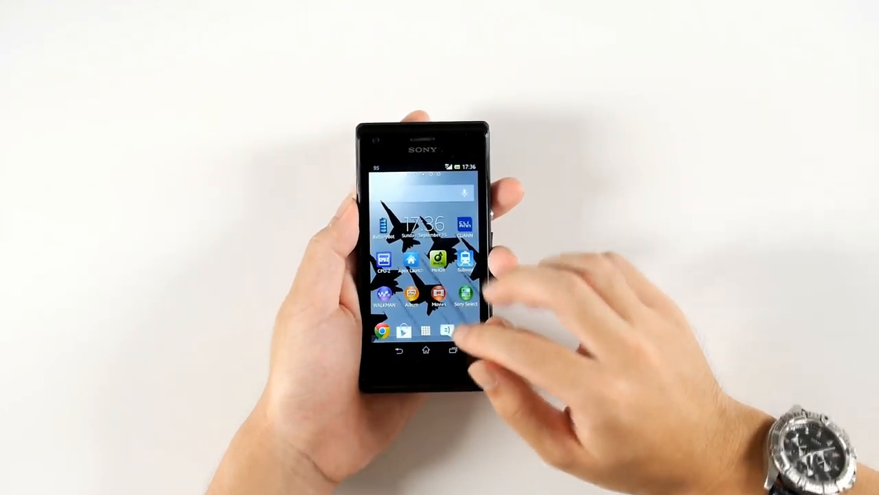